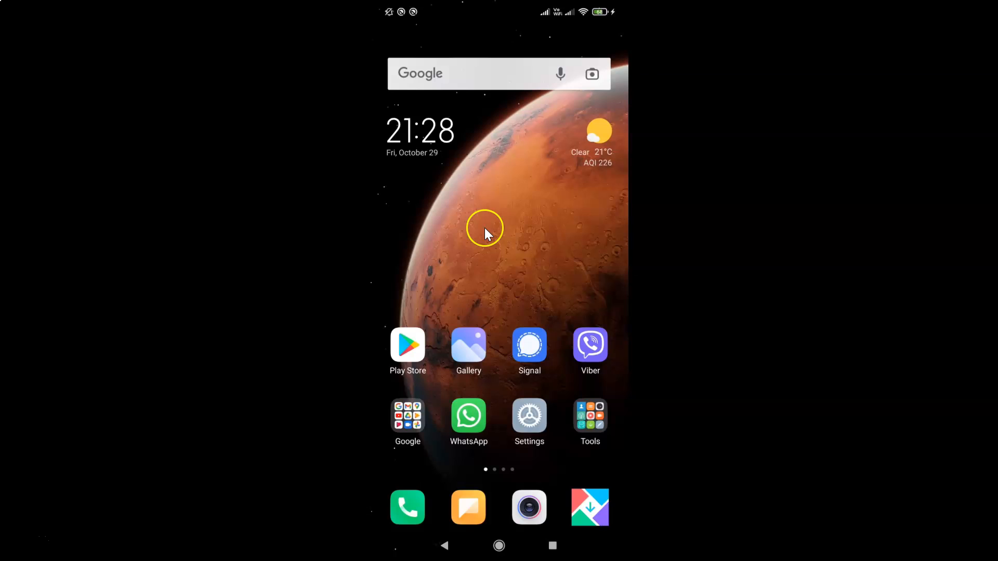
mouse_move(541, 210)
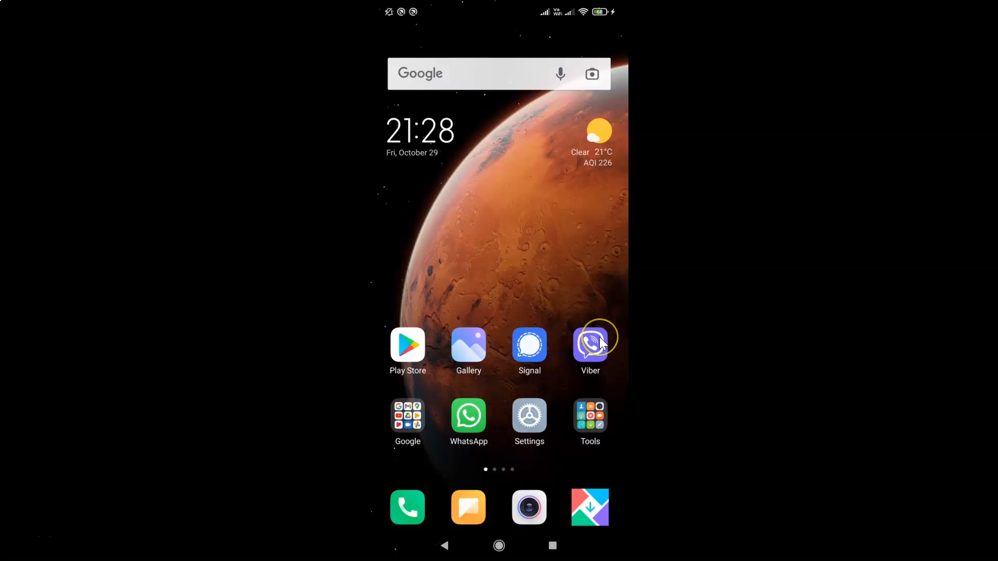
Step: Launch Viber and go to More, then Settings, then Notifications
left_click(590, 346)
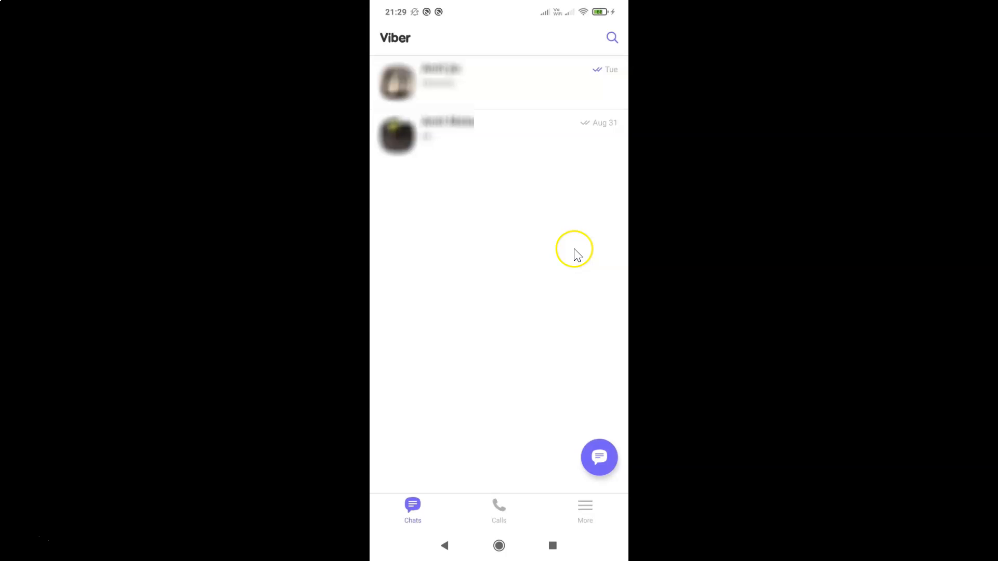
mouse_move(542, 261)
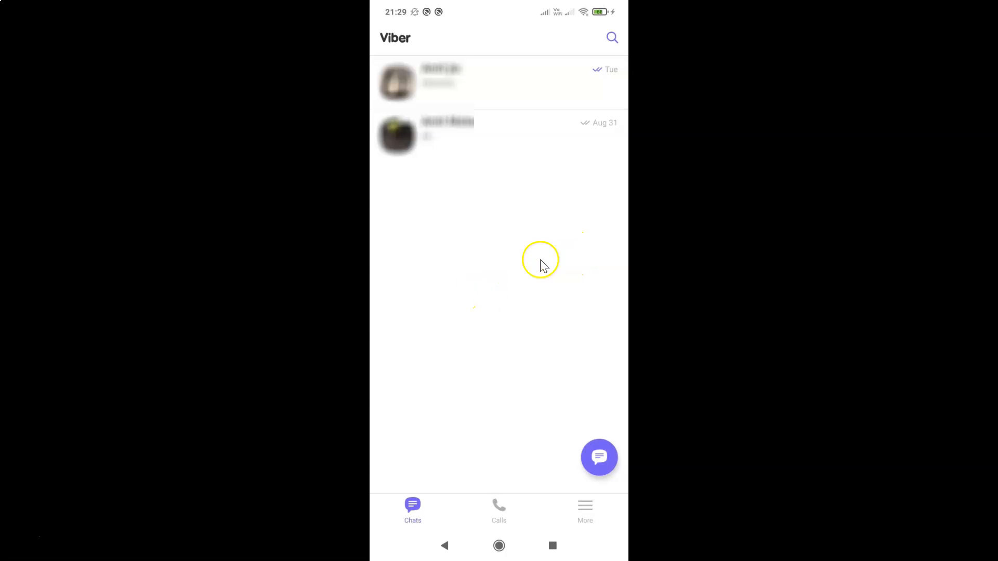
mouse_move(584, 512)
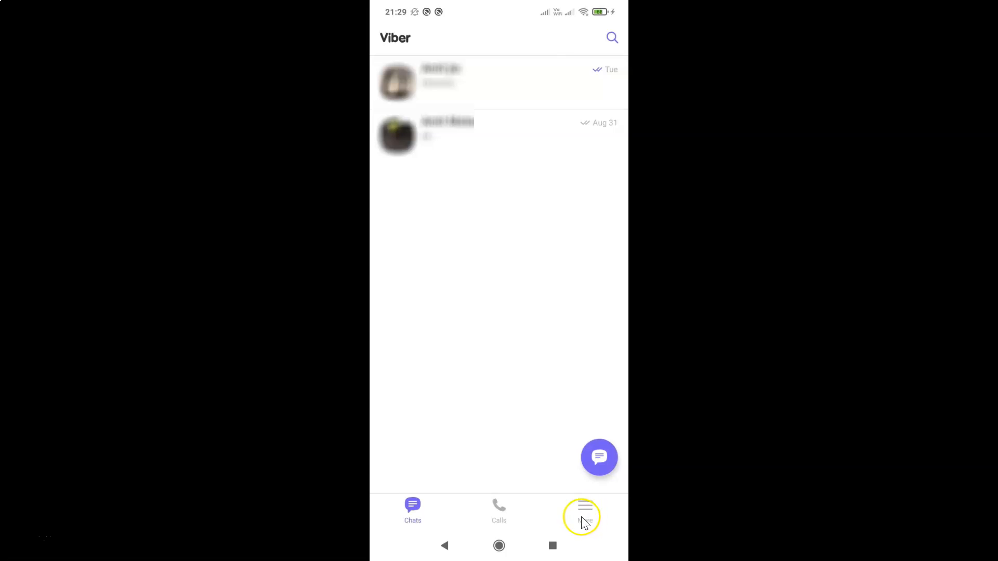
left_click(583, 509)
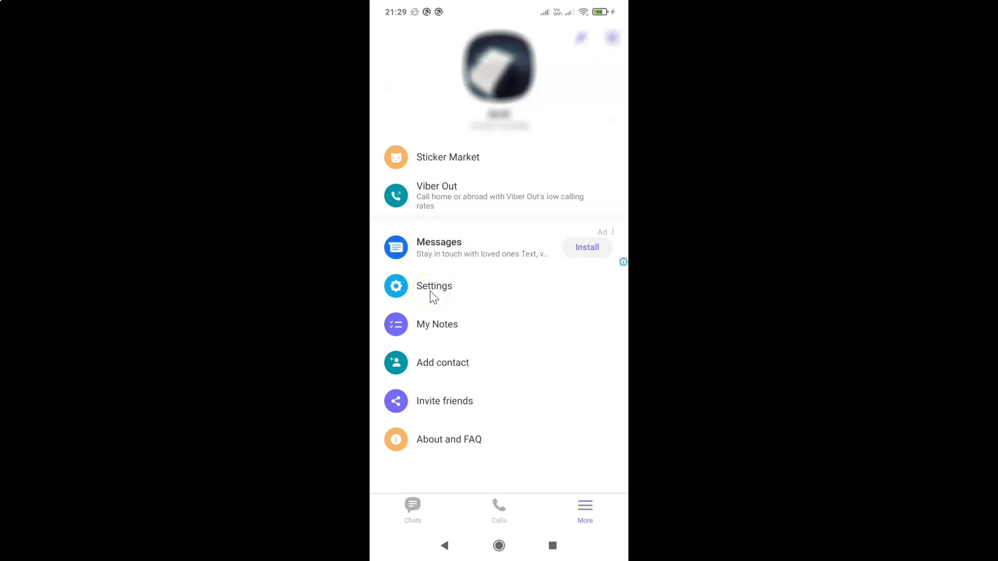
left_click(434, 286)
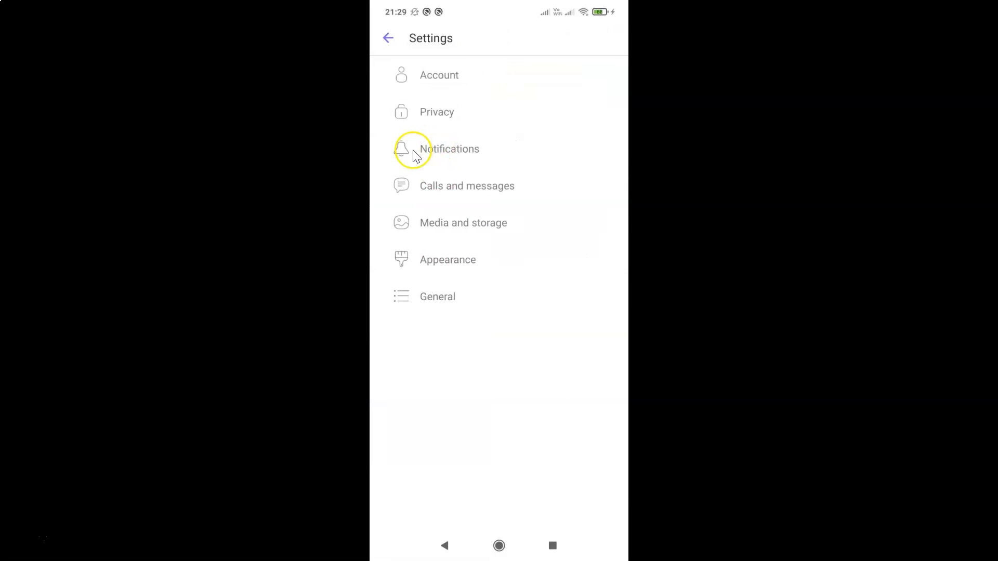
mouse_move(419, 246)
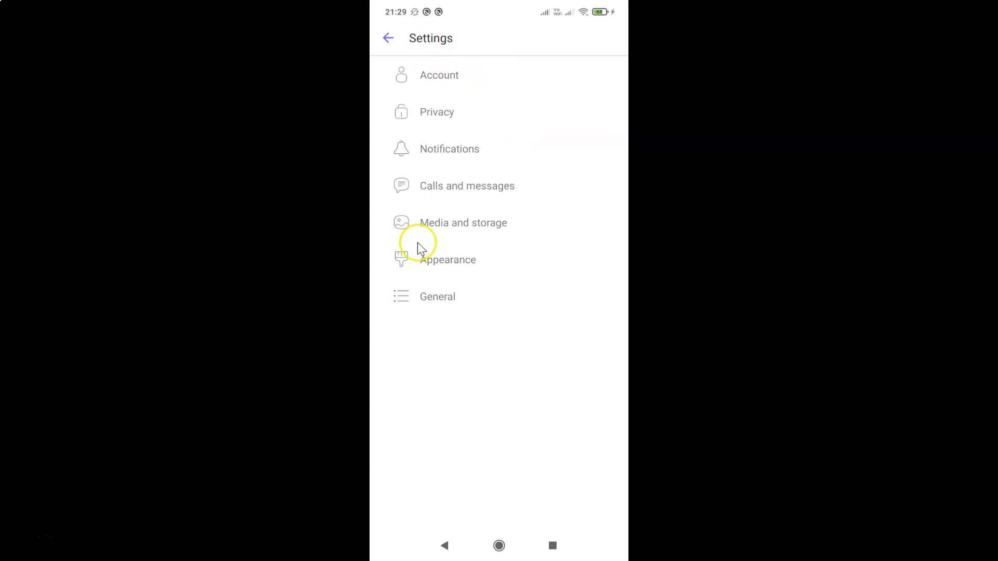
mouse_move(449, 153)
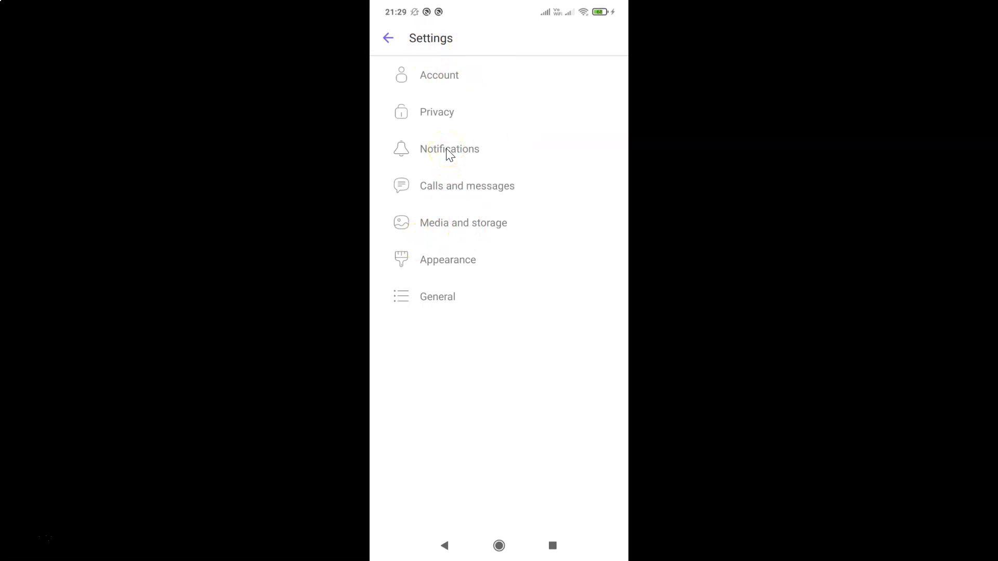
left_click(449, 148)
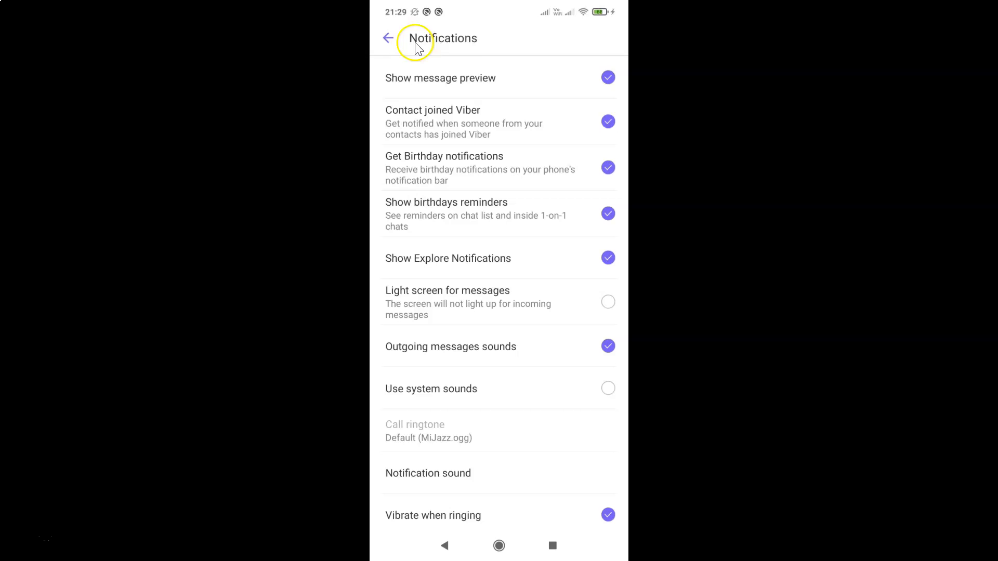
mouse_move(544, 245)
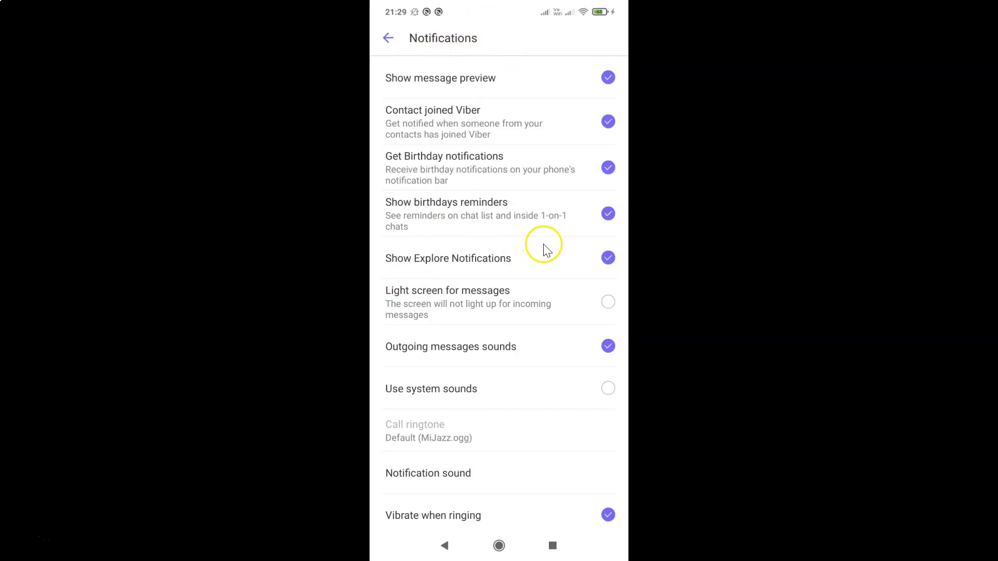
mouse_move(460, 355)
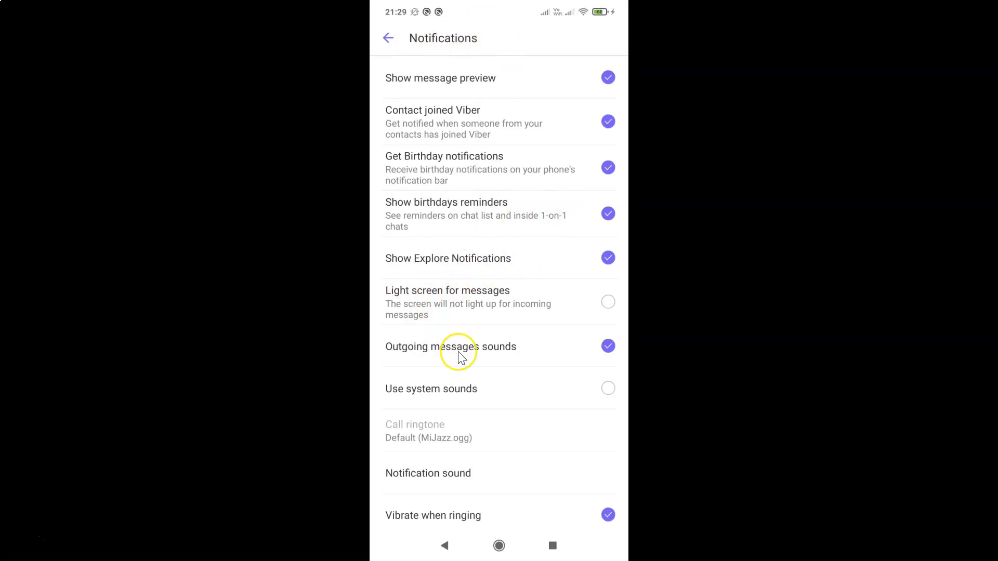
mouse_move(441, 353)
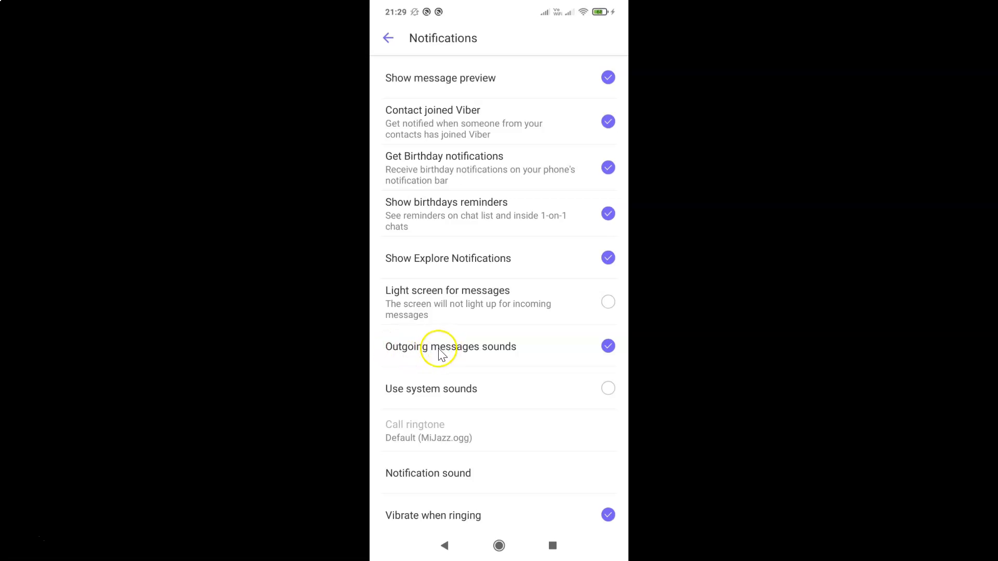
mouse_move(506, 365)
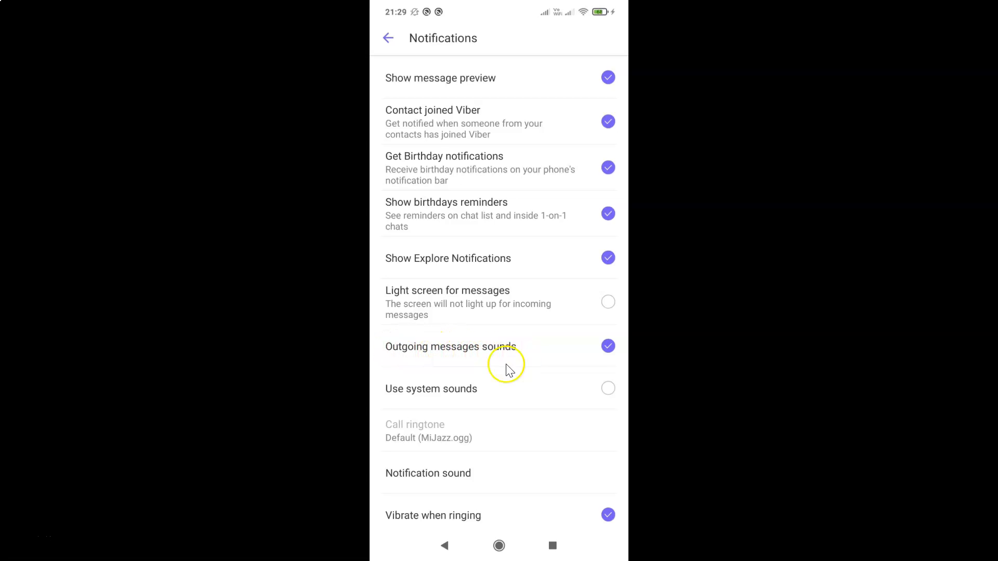
mouse_move(481, 343)
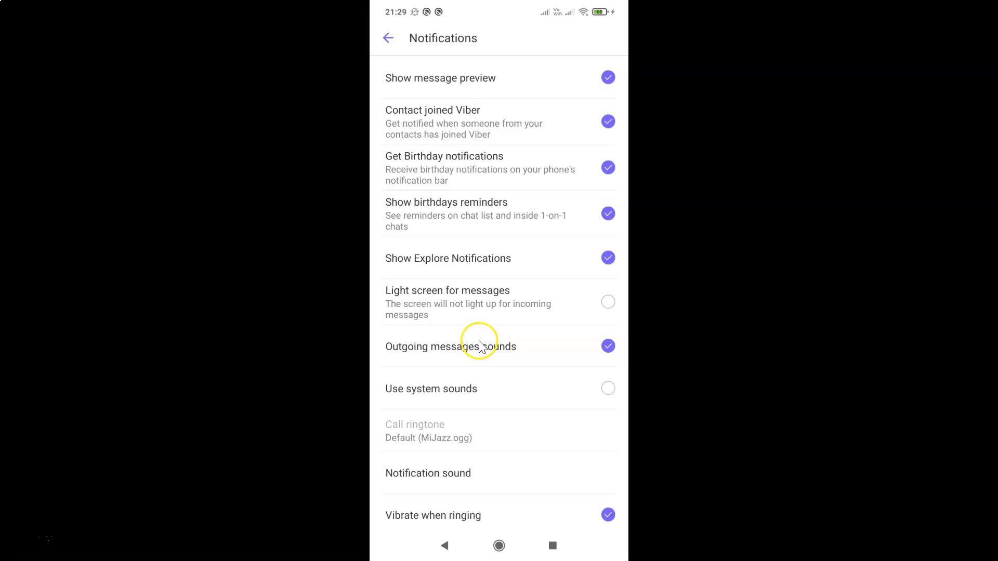
mouse_move(439, 363)
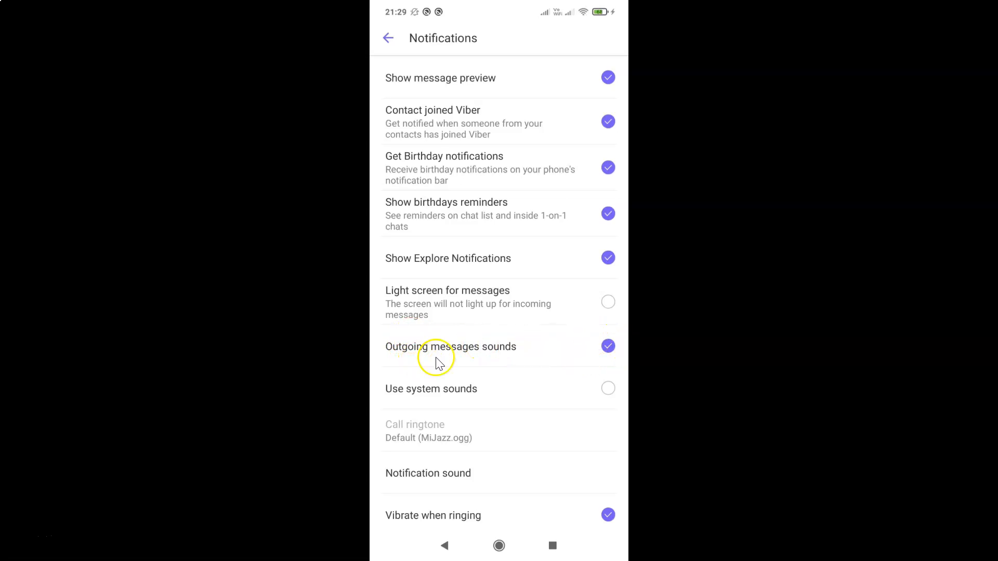
mouse_move(521, 357)
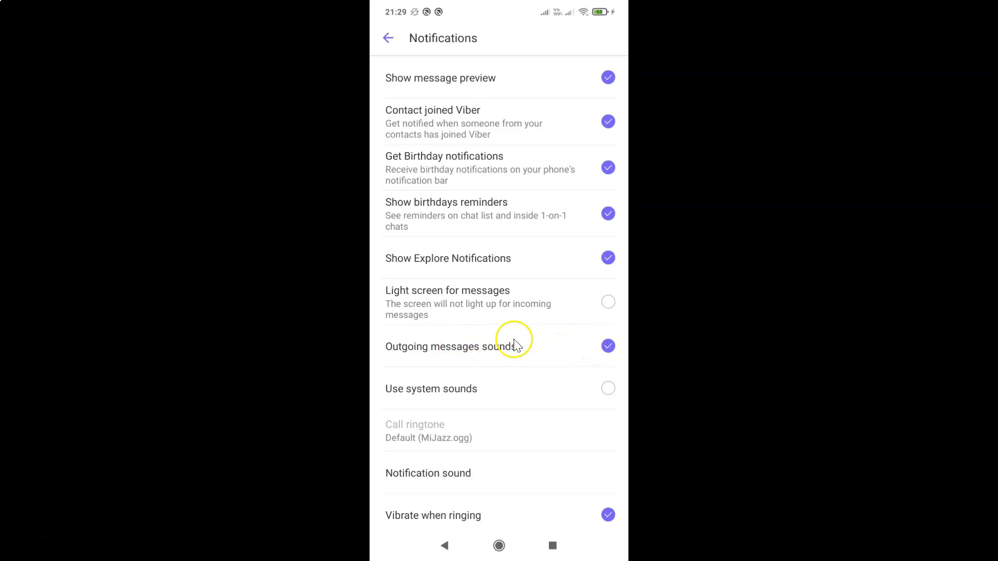
mouse_move(490, 356)
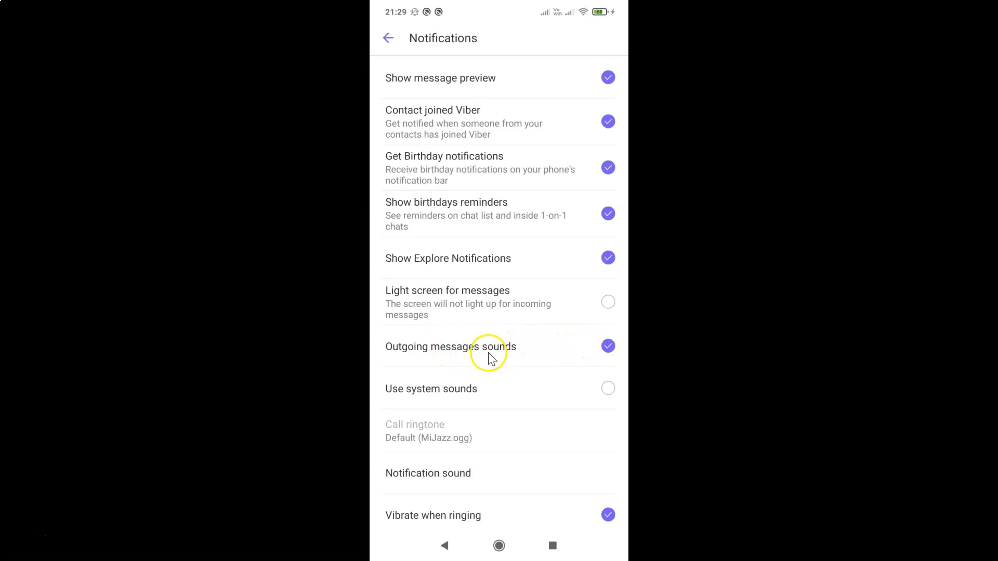
Step: Uncheck 'Outgoing messages sounds' in the notification settings
left_click(607, 346)
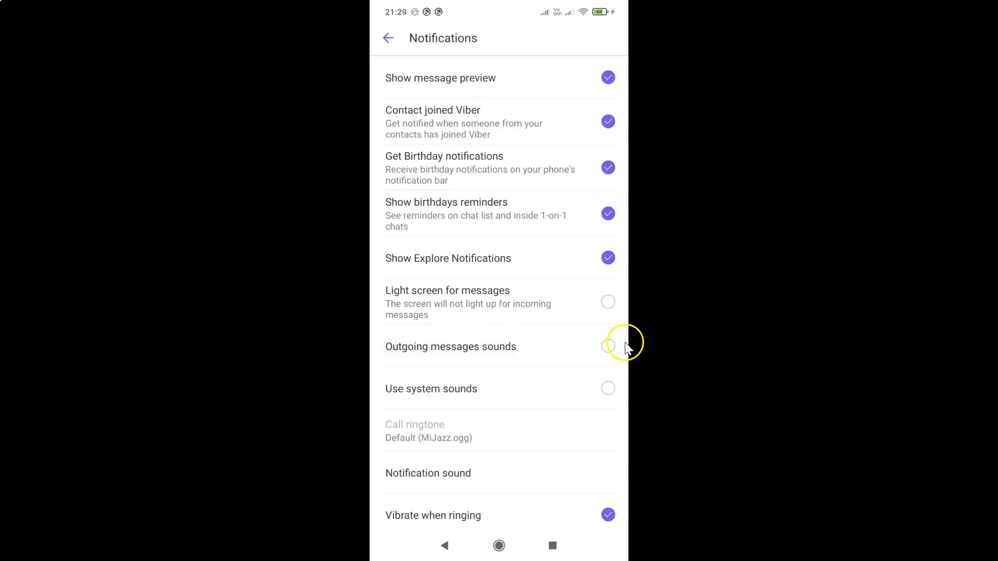
mouse_move(554, 350)
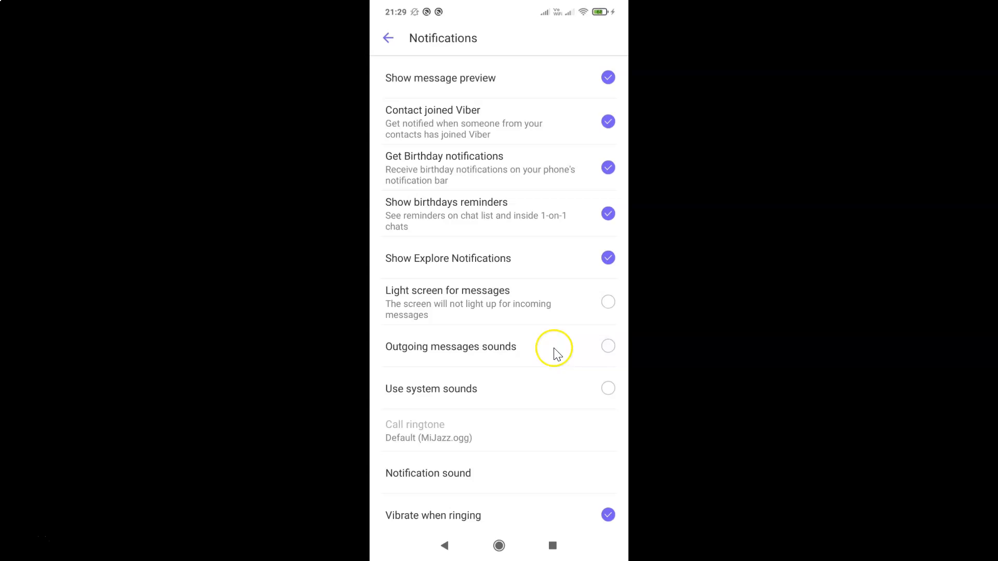
mouse_move(542, 340)
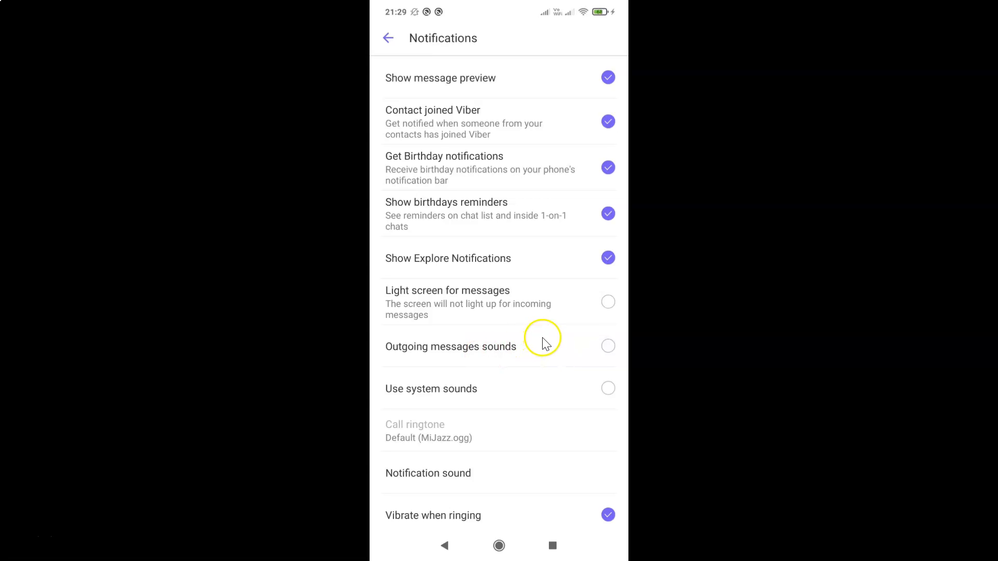
mouse_move(448, 88)
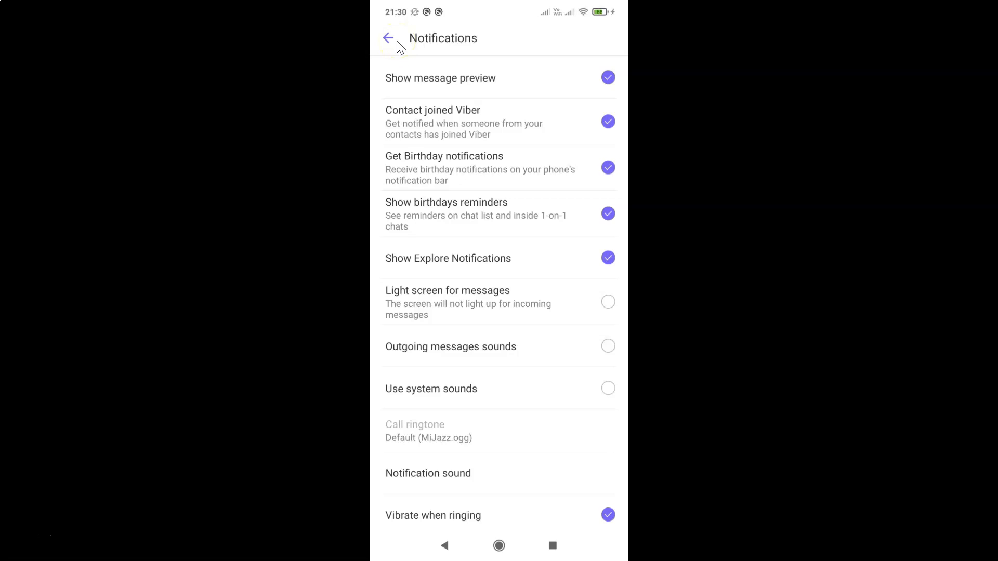
Step: Exit the notification settings and switch to the Chats tab
left_click(388, 38)
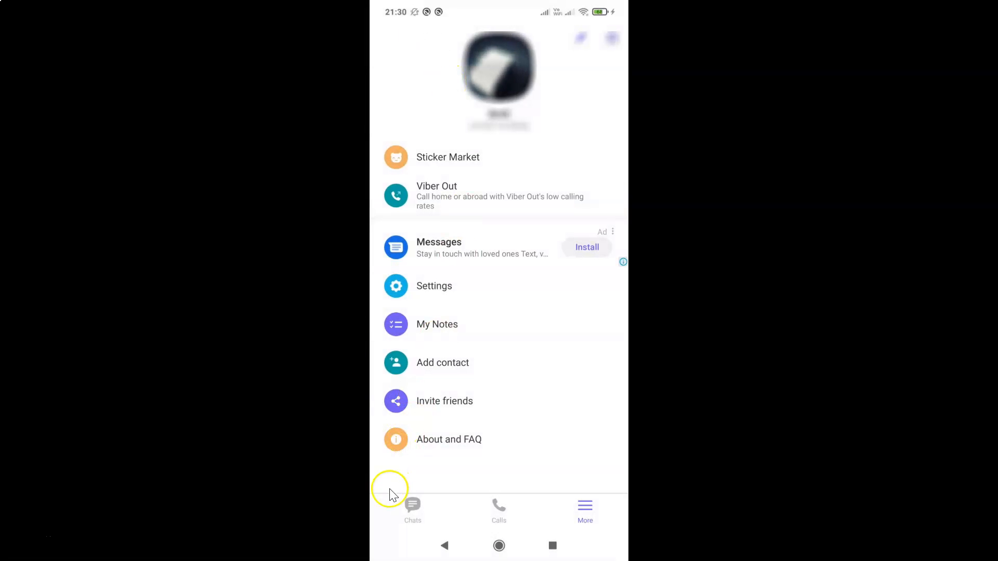
left_click(412, 509)
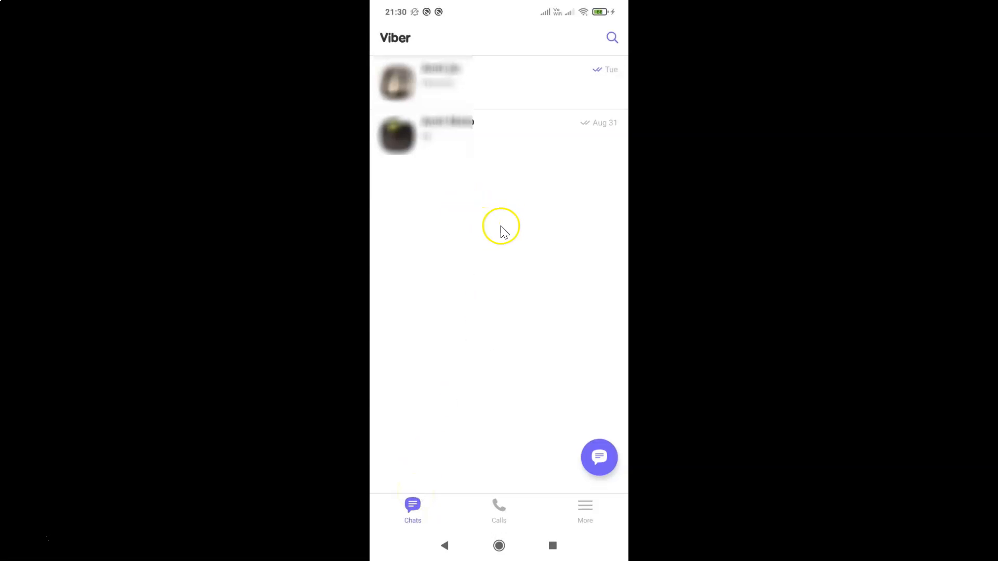